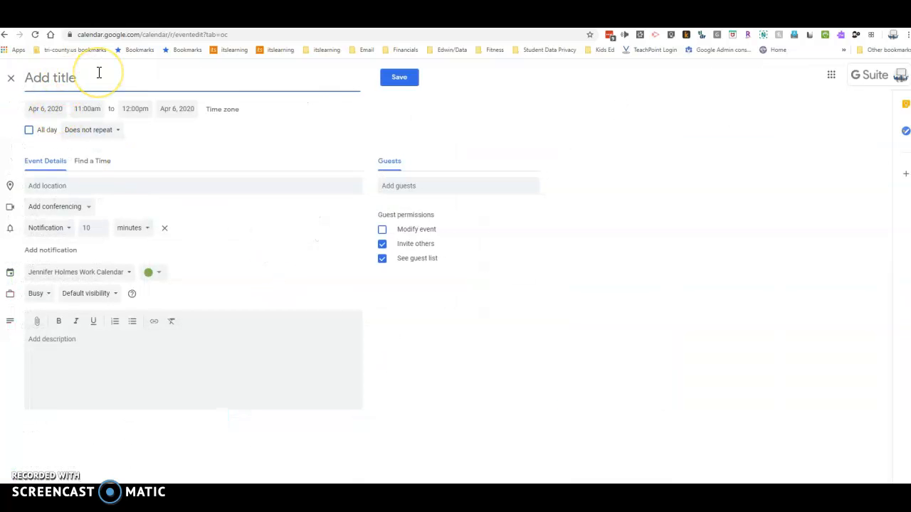
Name the event 'ELA meeting' and set it to end at 11:30am on Apr 6, 2020
{"action": "type", "text": "Ela"}
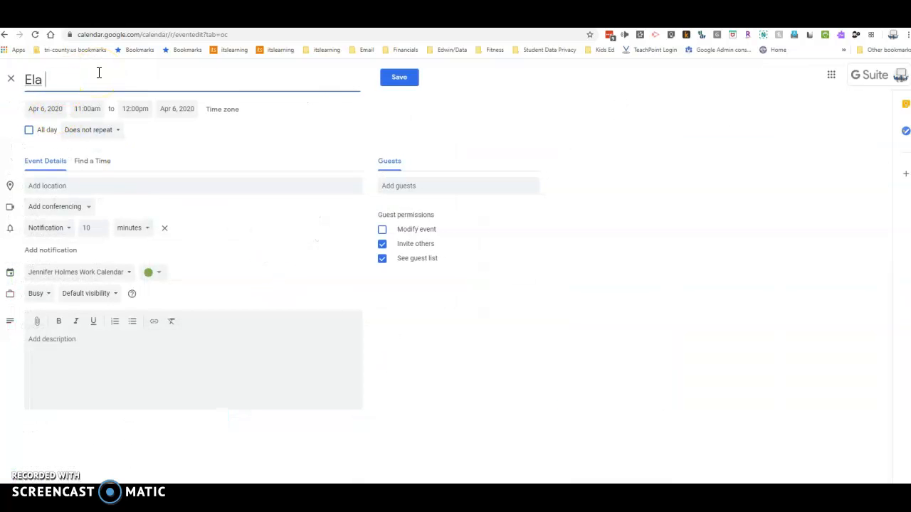
{"action": "type", "text": "ELA"}
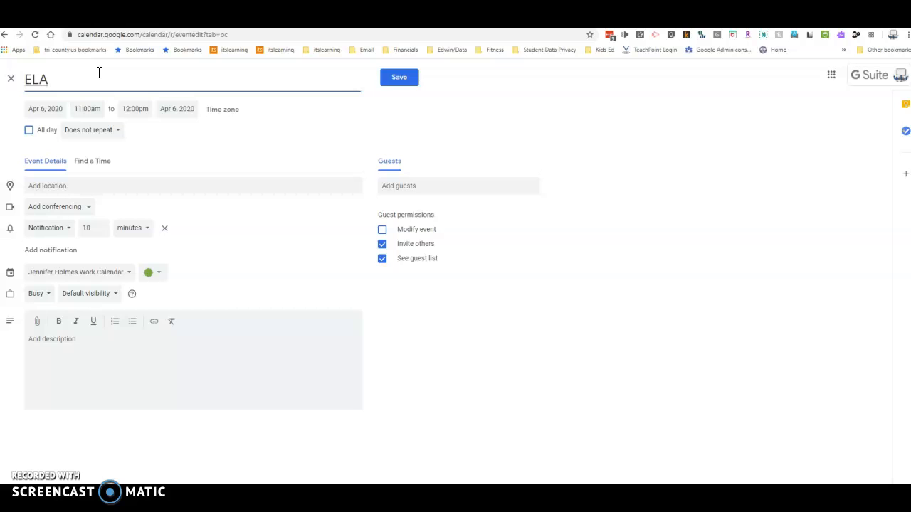
{"action": "type", "text": "meeting"}
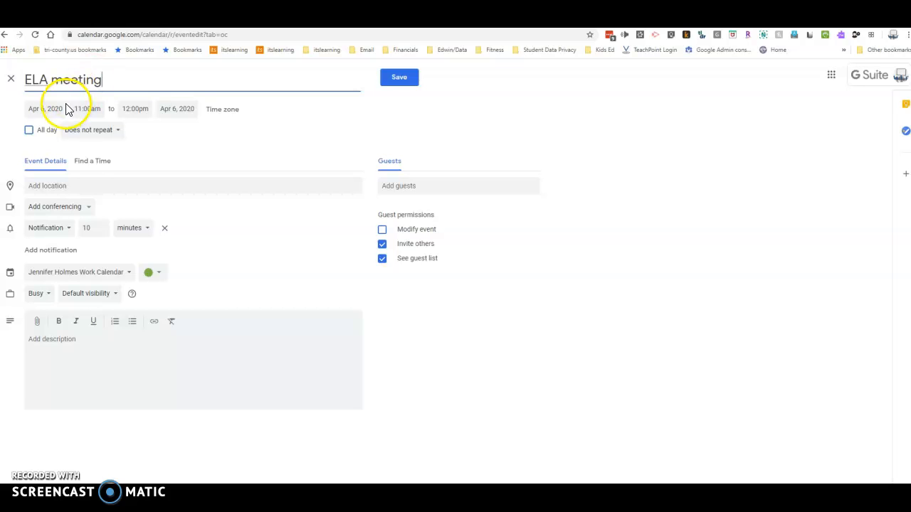
{"action": "left_click", "coordinate": [136, 108]}
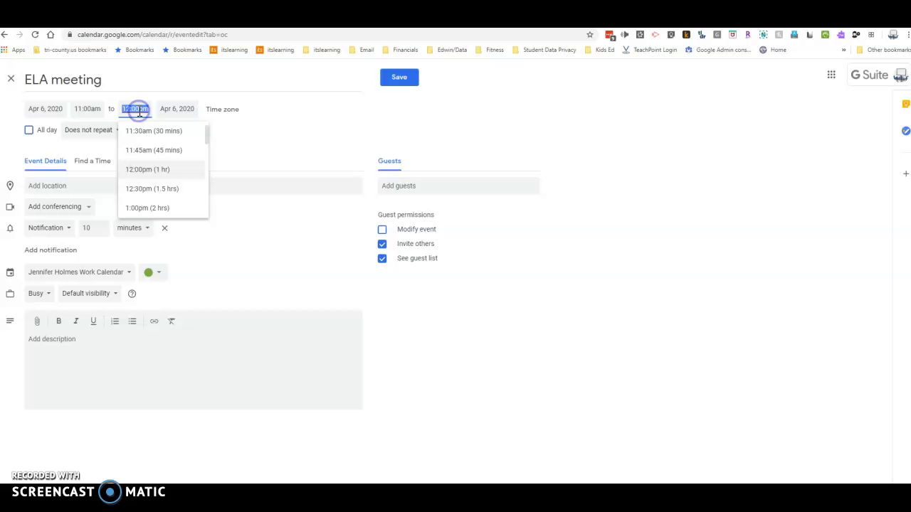
{"action": "left_click", "coordinate": [153, 131]}
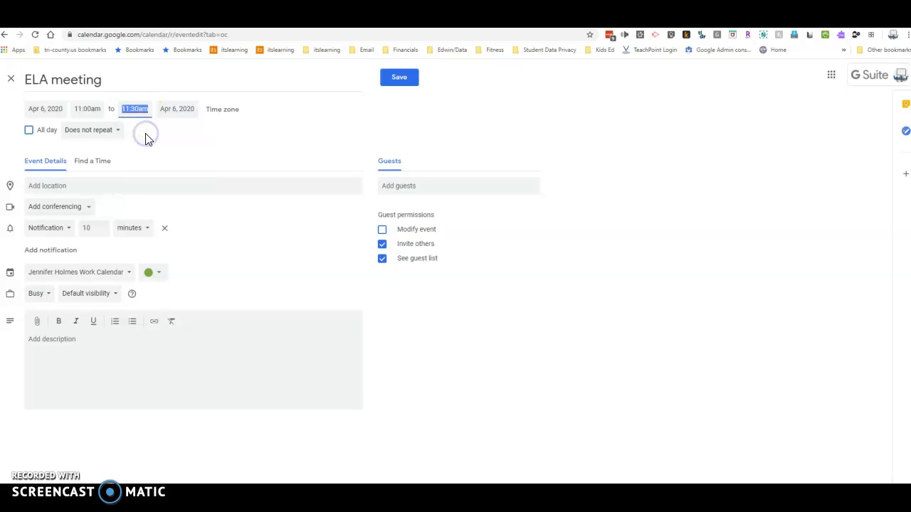
{"action": "mouse_move", "coordinate": [57, 171]}
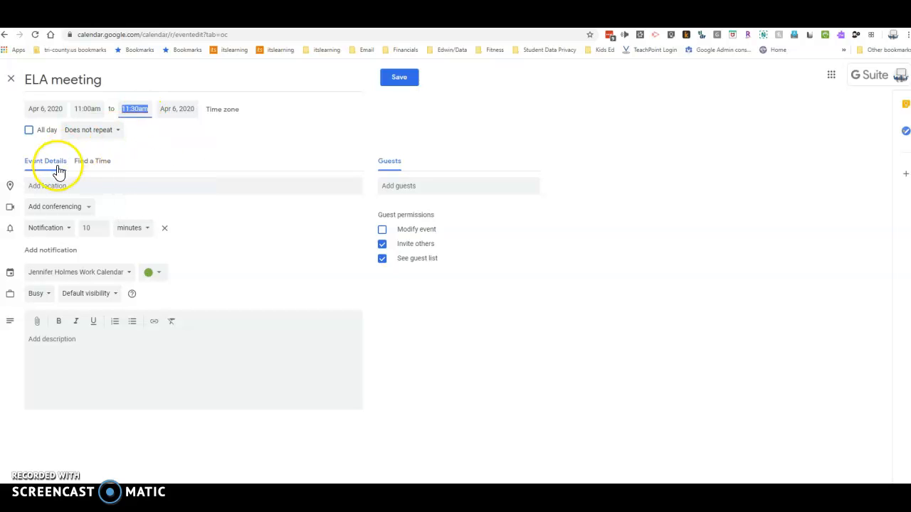
Set a custom weekly Monday–Friday repeat ending on May 4, 2020
{"action": "left_click", "coordinate": [91, 129]}
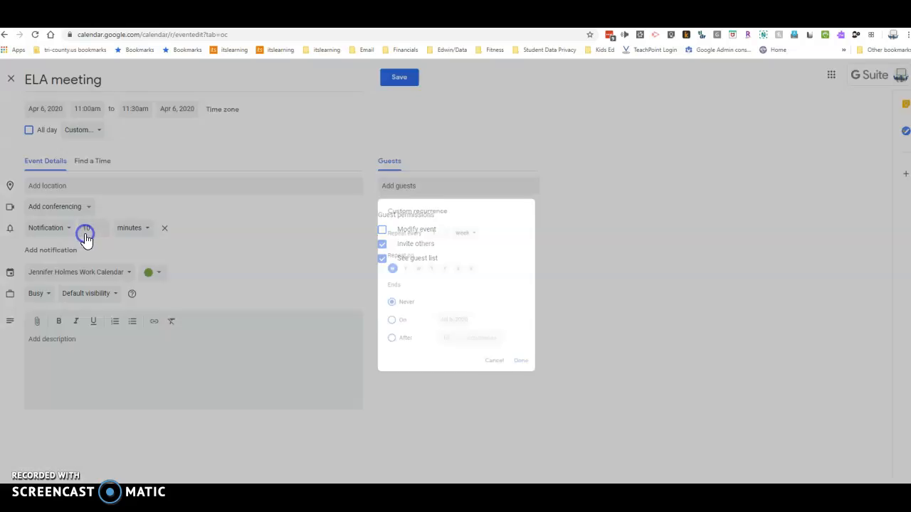
{"action": "left_click", "coordinate": [396, 266]}
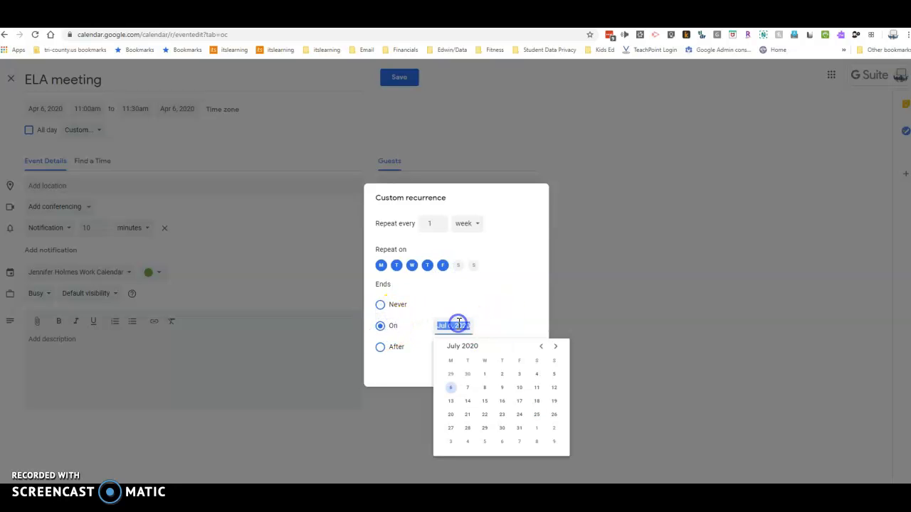
{"action": "left_click", "coordinate": [541, 347]}
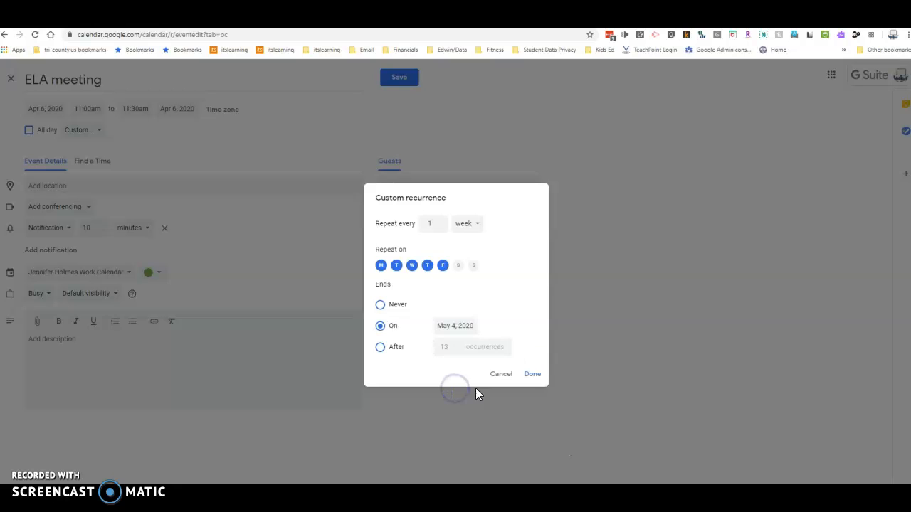
{"action": "left_click", "coordinate": [532, 373]}
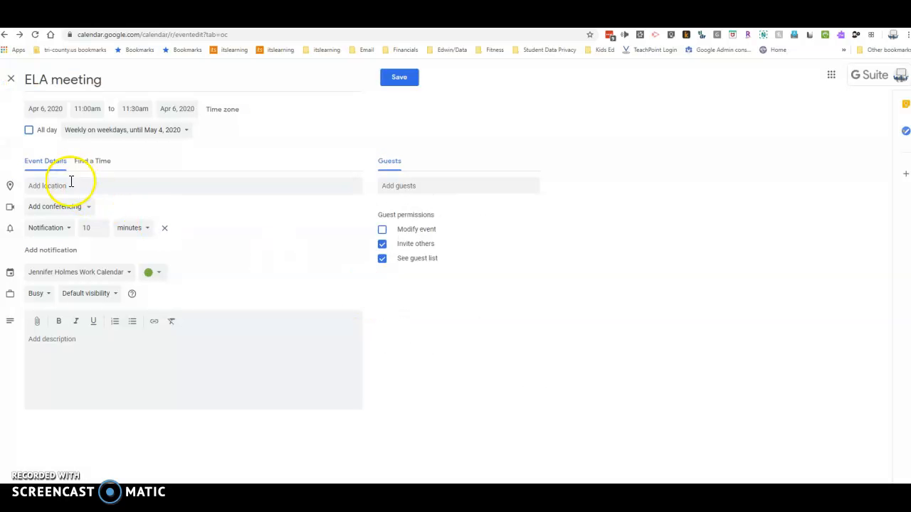
Attach Hangouts Meet conferencing and save the recurring ELA meeting
{"action": "left_click", "coordinate": [60, 207]}
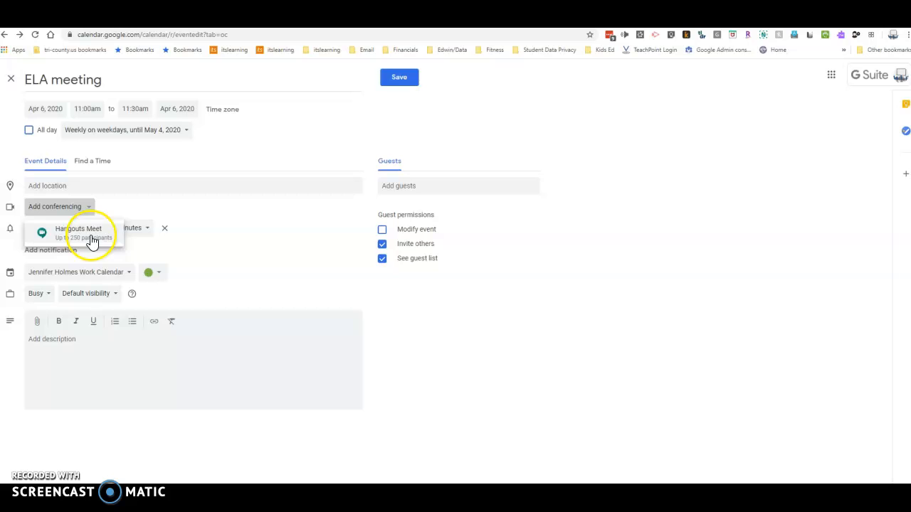
{"action": "left_click", "coordinate": [84, 234]}
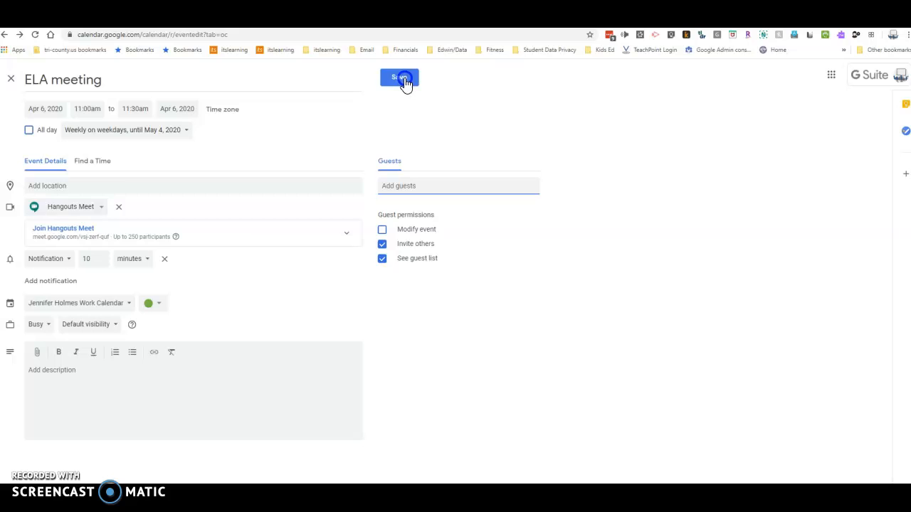
{"action": "left_click", "coordinate": [399, 77]}
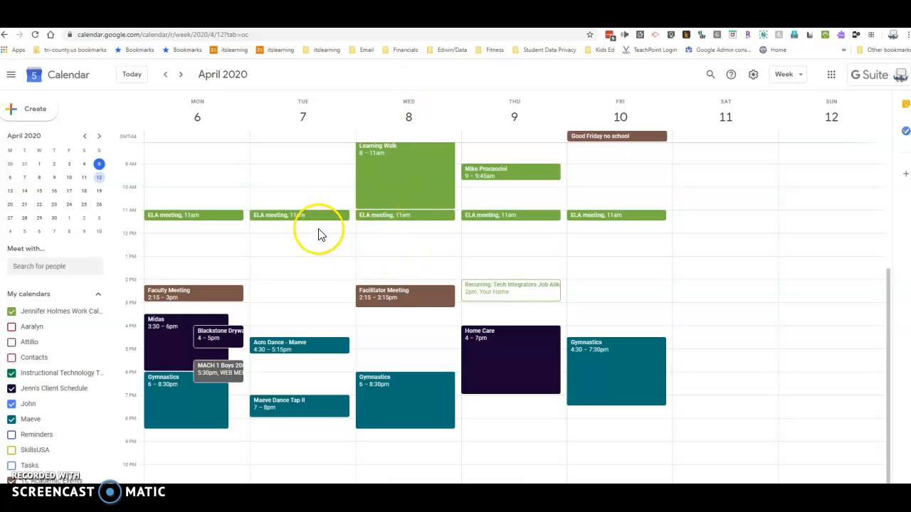
{"action": "mouse_move", "coordinate": [328, 228]}
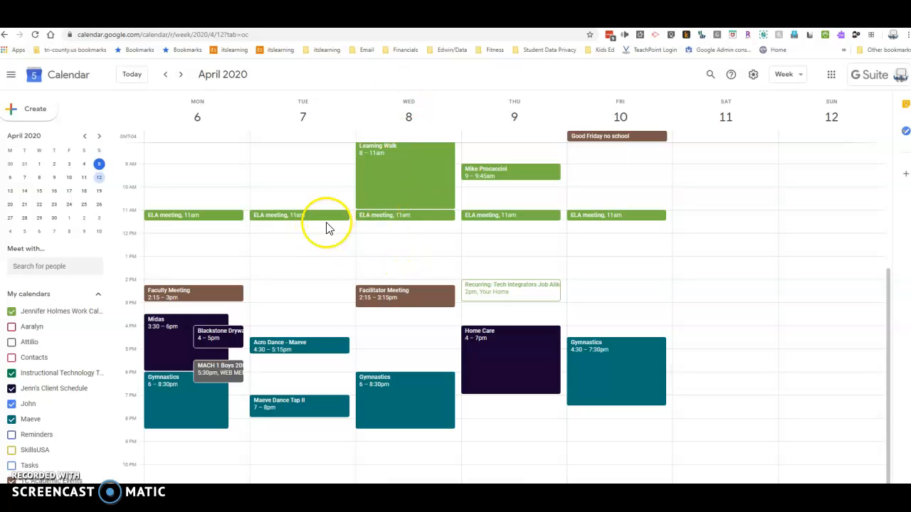
{"action": "mouse_move", "coordinate": [297, 205]}
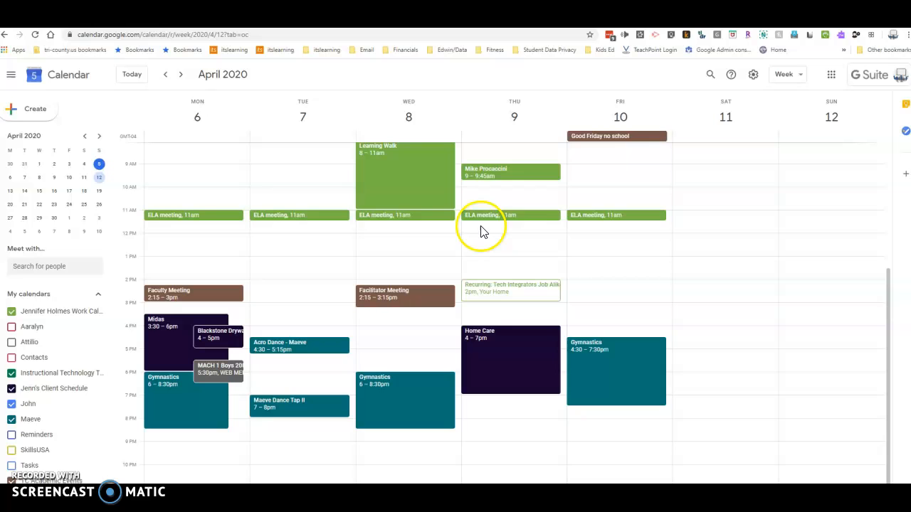
{"action": "mouse_move", "coordinate": [600, 139]}
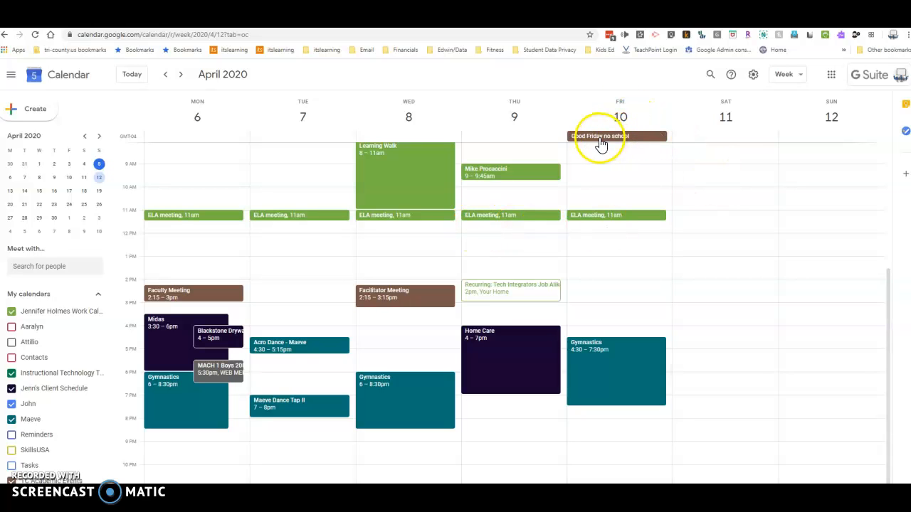
Delete only the Friday April 10 Good Friday occurrence of the ELA meeting
{"action": "left_click", "coordinate": [617, 215]}
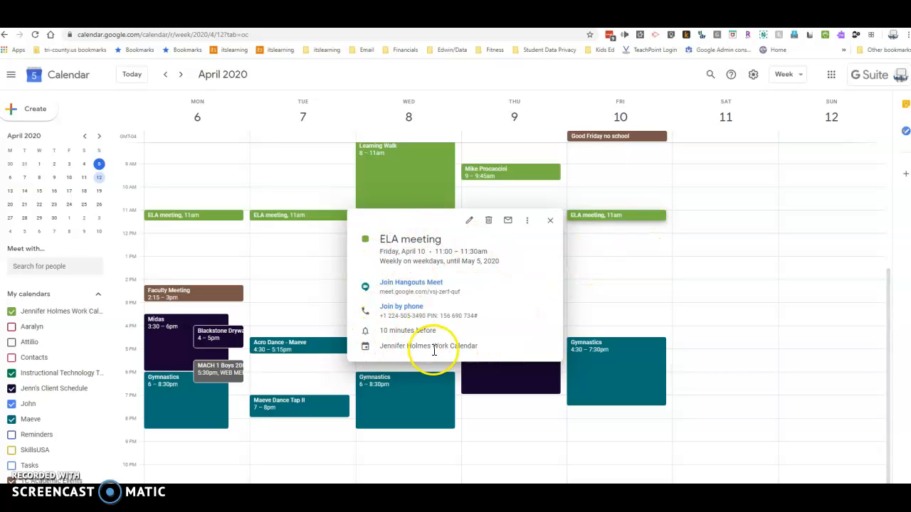
{"action": "mouse_move", "coordinate": [490, 220]}
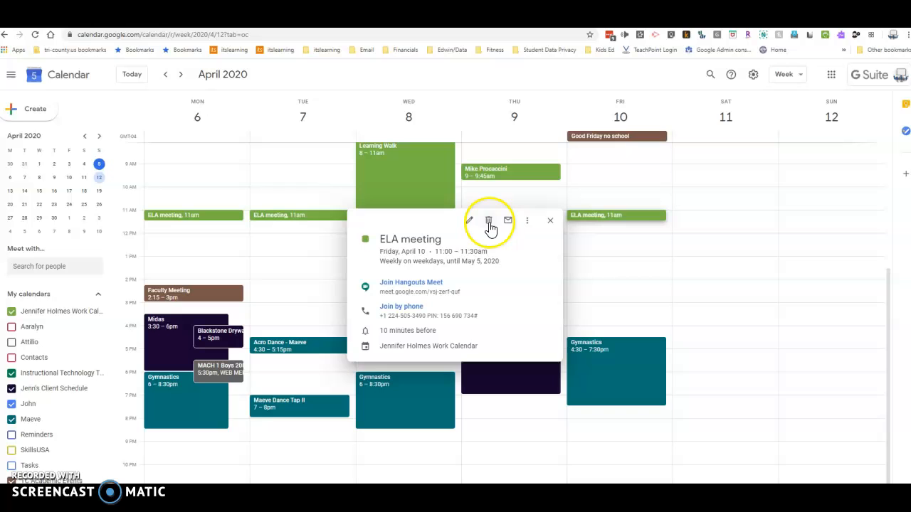
{"action": "left_click", "coordinate": [489, 220]}
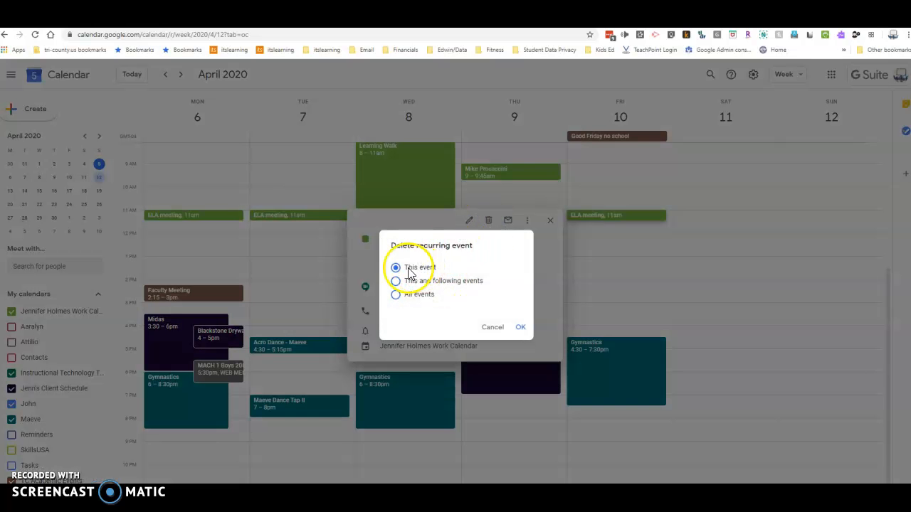
{"action": "mouse_move", "coordinate": [467, 288]}
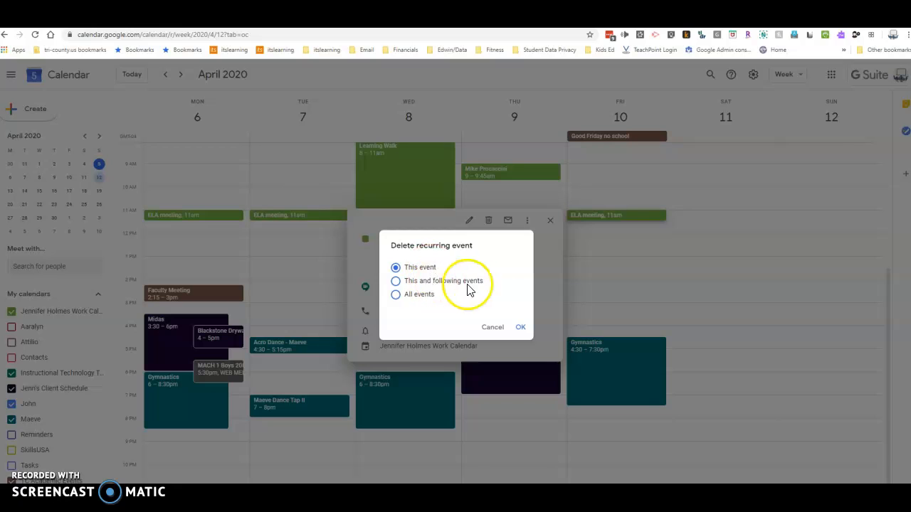
{"action": "mouse_move", "coordinate": [420, 302]}
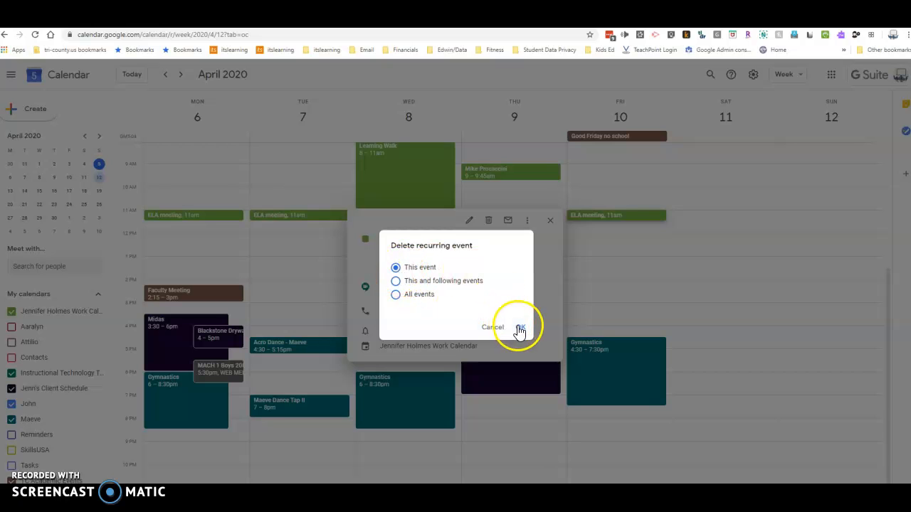
{"action": "left_click", "coordinate": [521, 327]}
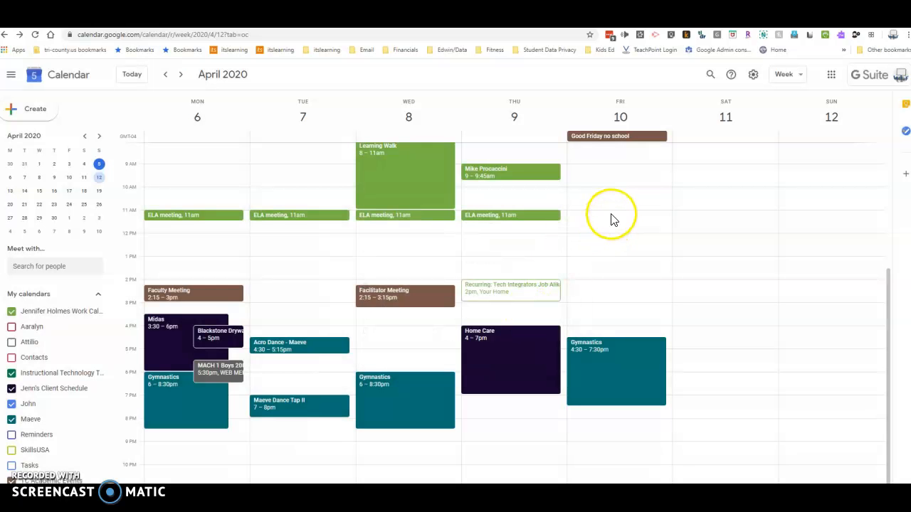
{"action": "mouse_move", "coordinate": [558, 227]}
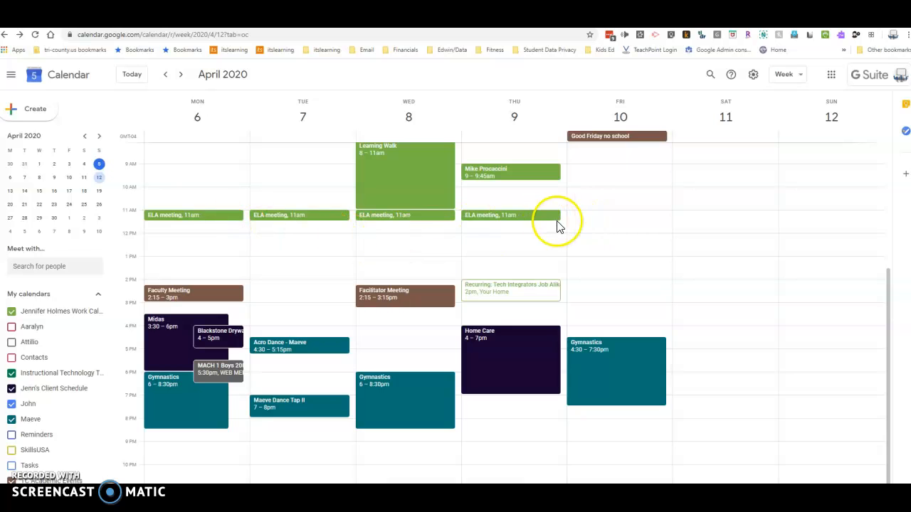
Go to the April 20 week and delete the Monday and Tuesday ELA occurrences only
{"action": "left_click", "coordinate": [180, 74]}
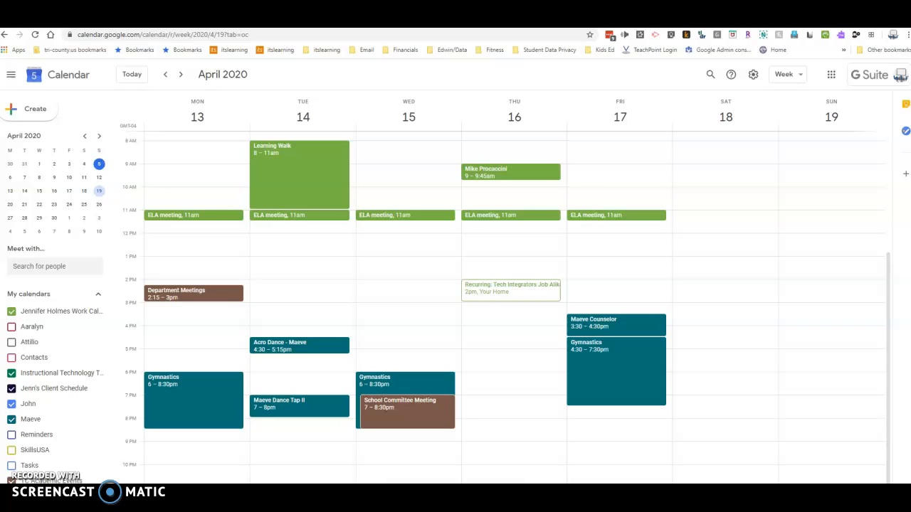
{"action": "left_click", "coordinate": [174, 74]}
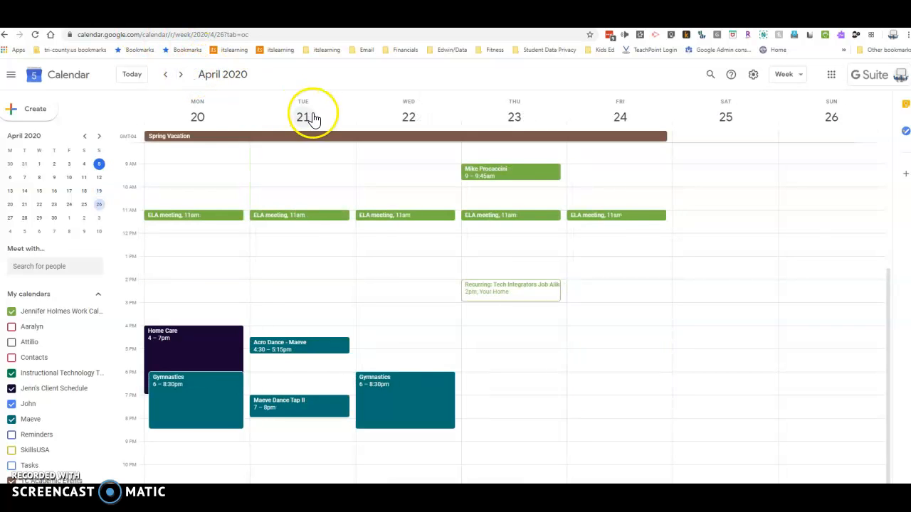
{"action": "left_click", "coordinate": [194, 215]}
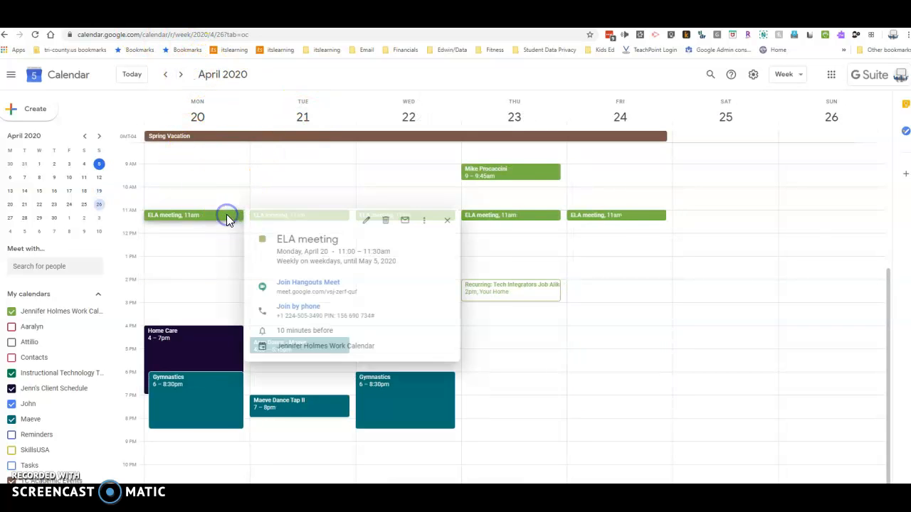
{"action": "left_click", "coordinate": [384, 219]}
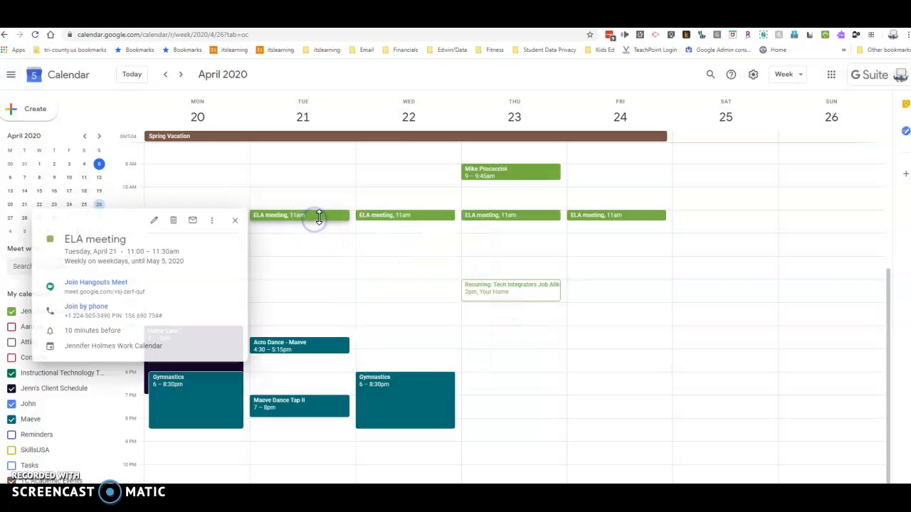
{"action": "left_click", "coordinate": [174, 219]}
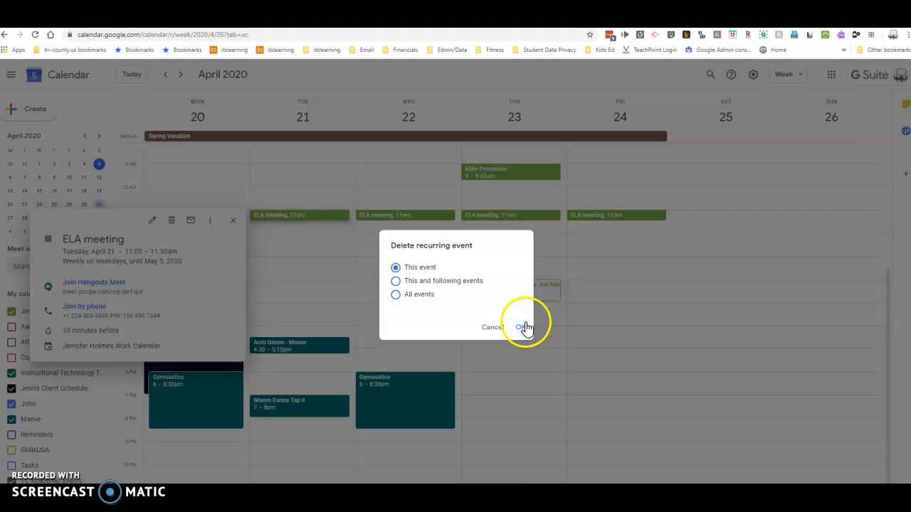
{"action": "left_click", "coordinate": [518, 326]}
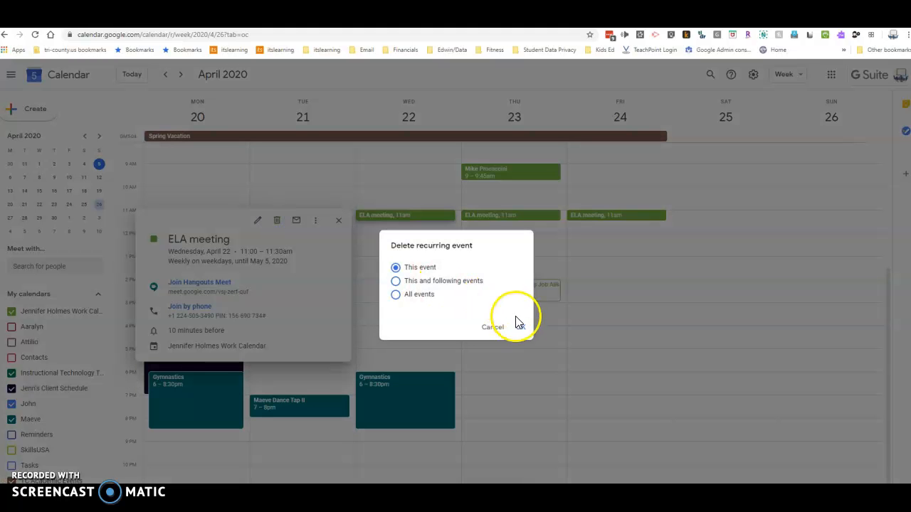
Delete the Wednesday, Thursday and Friday April 22–24 ELA occurrences only
{"action": "left_click", "coordinate": [492, 325]}
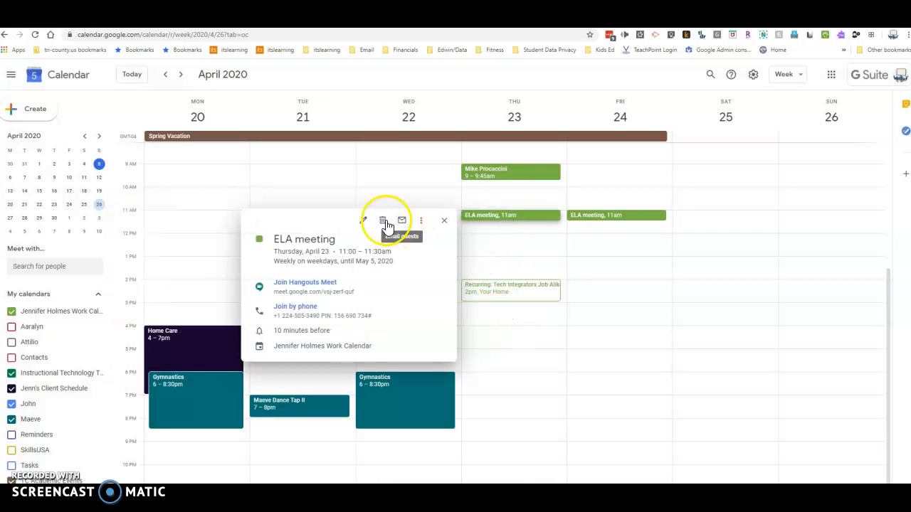
{"action": "left_click", "coordinate": [444, 219]}
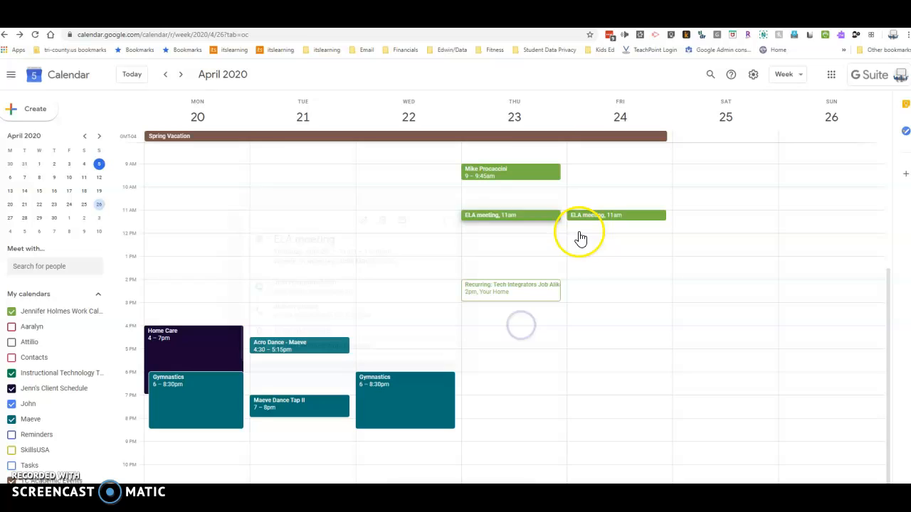
{"action": "left_click", "coordinate": [490, 220]}
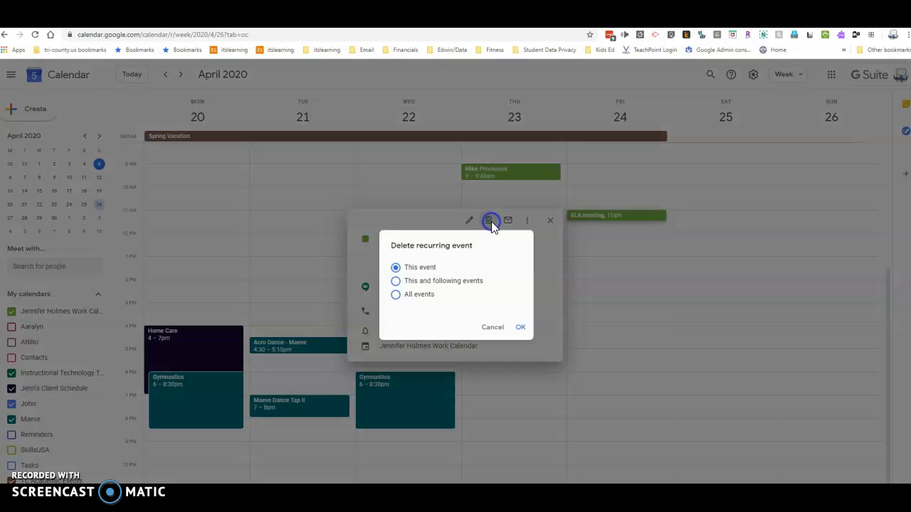
{"action": "left_click", "coordinate": [521, 326]}
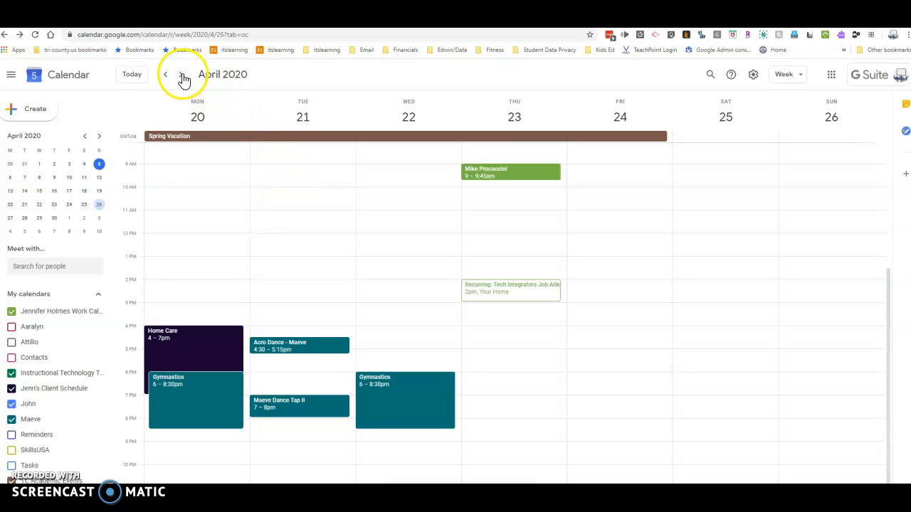
Show the April 27–May 3 week where the 11am ELA meetings continue
{"action": "left_click", "coordinate": [182, 77]}
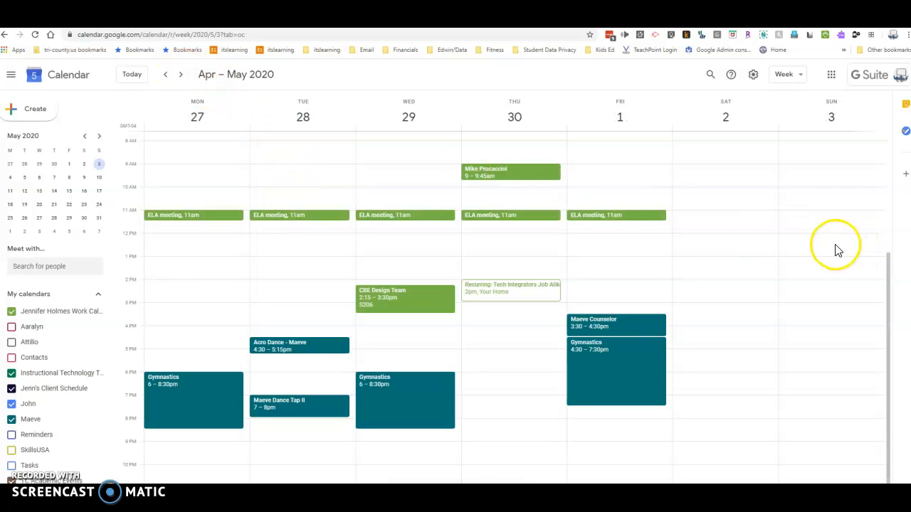
{"action": "mouse_move", "coordinate": [632, 239]}
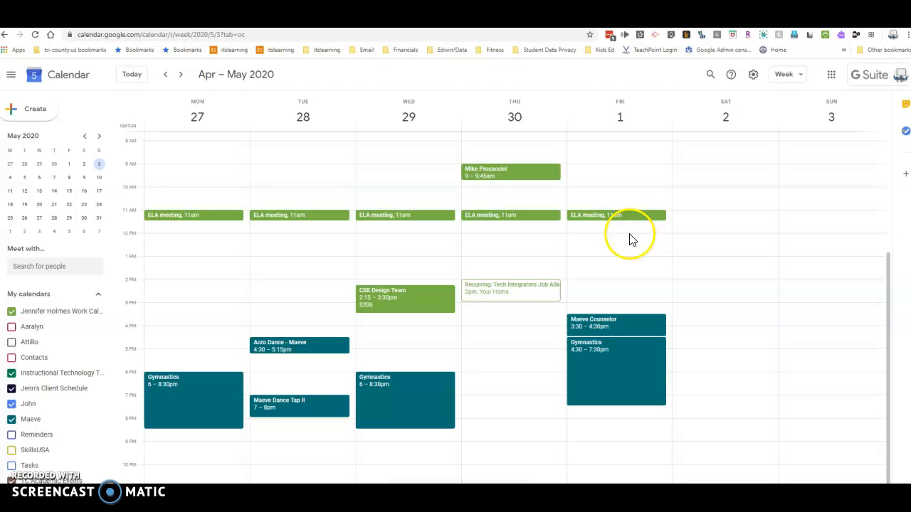
{"action": "mouse_move", "coordinate": [649, 220]}
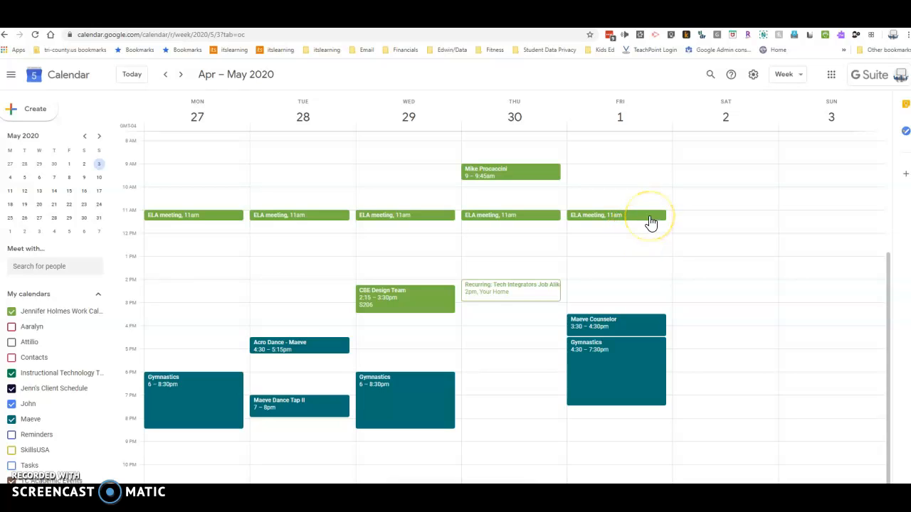